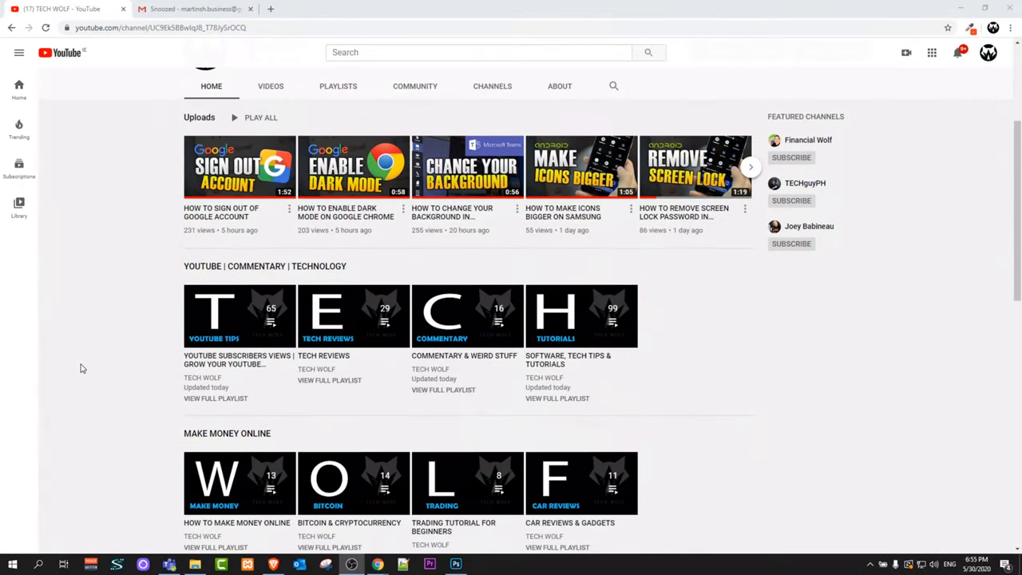
- Launch Google Contacts from Gmail's Google apps grid menu
scroll(up, 3)
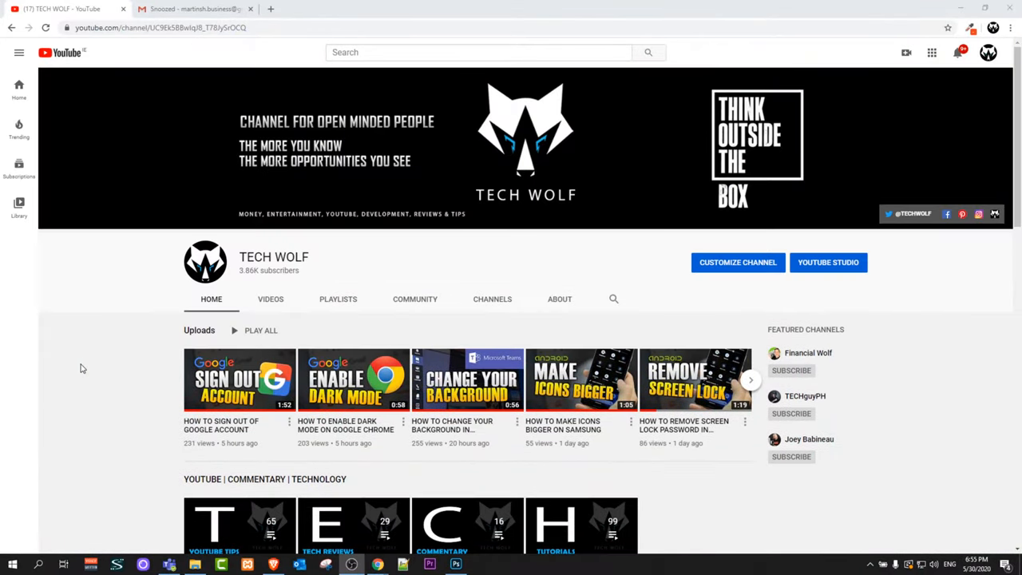
mouse_move(178, 206)
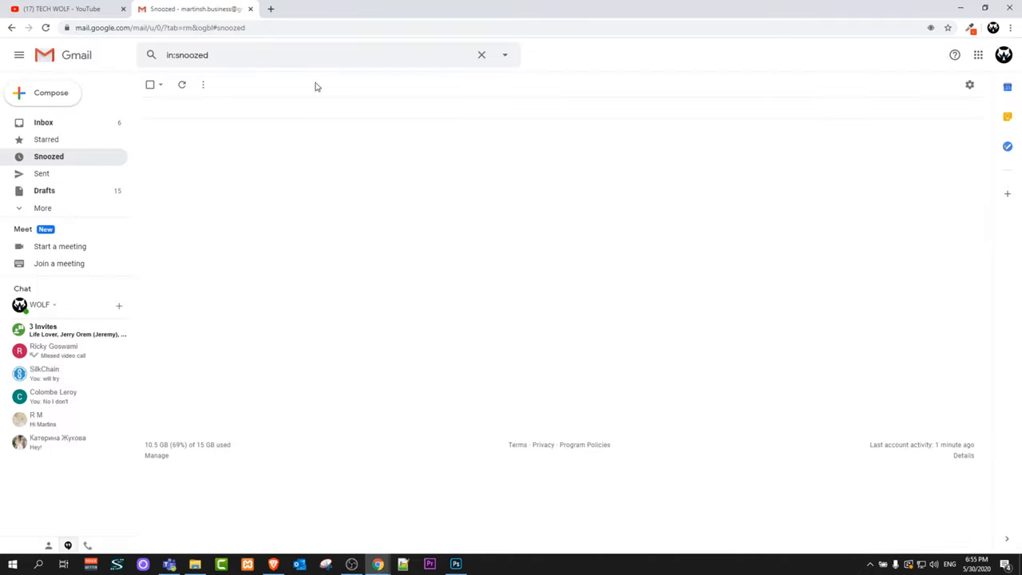
mouse_move(104, 157)
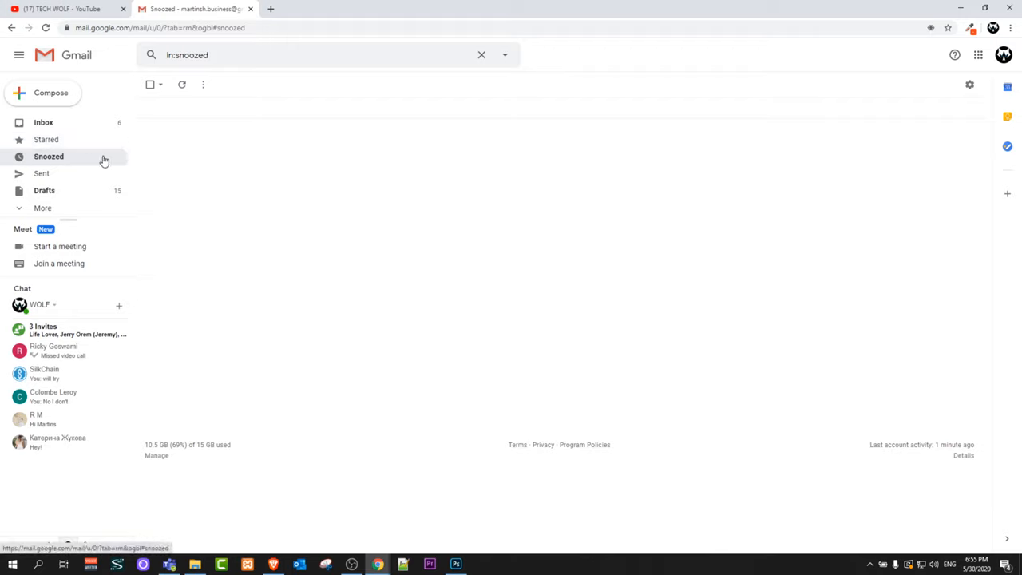
mouse_move(242, 185)
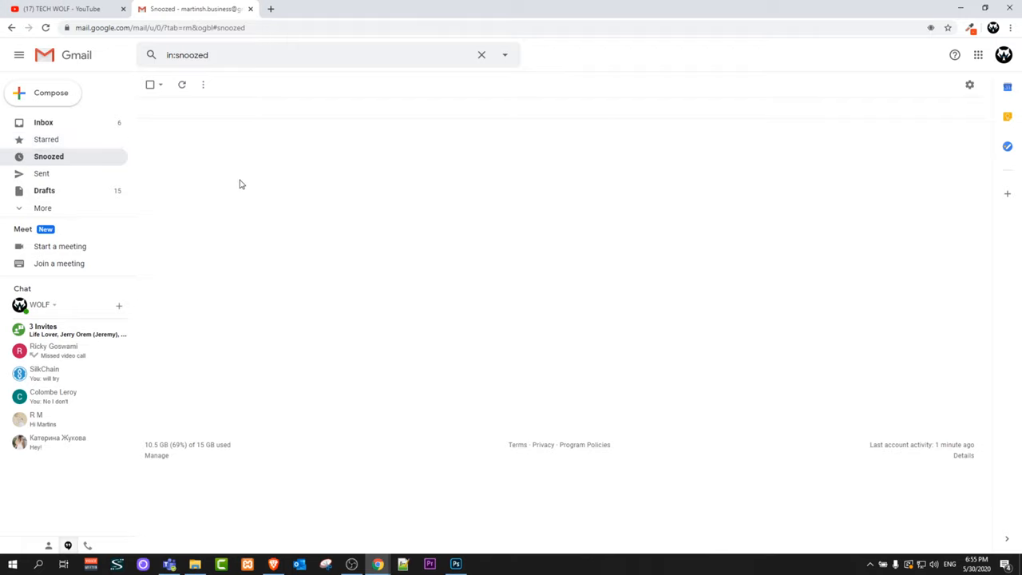
mouse_move(138, 132)
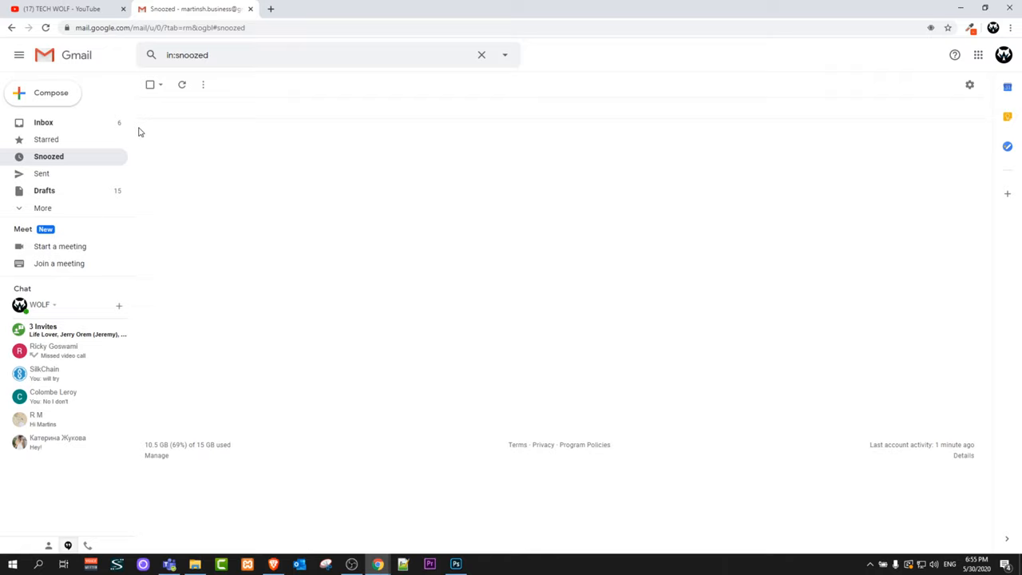
mouse_move(191, 179)
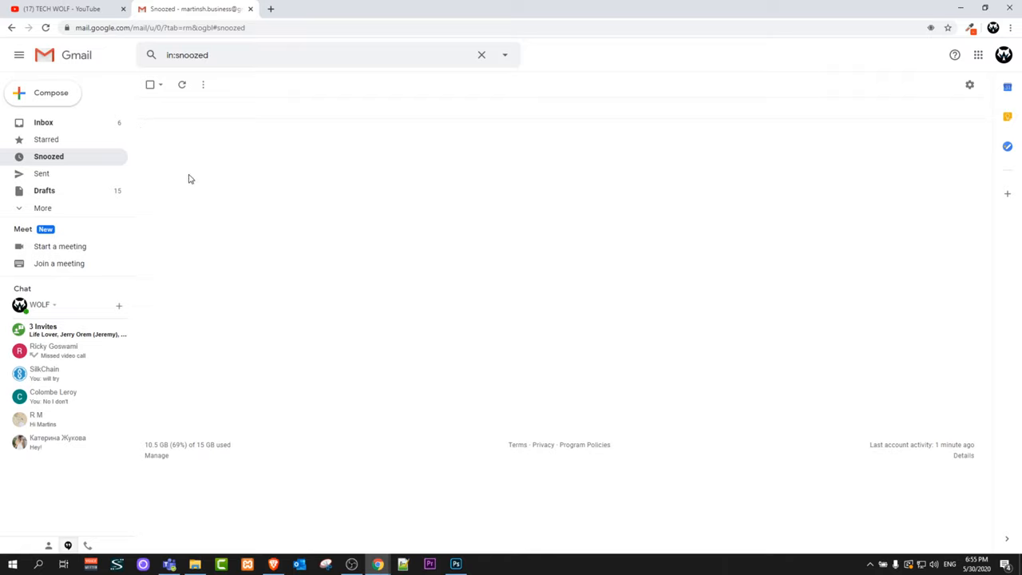
mouse_move(929, 160)
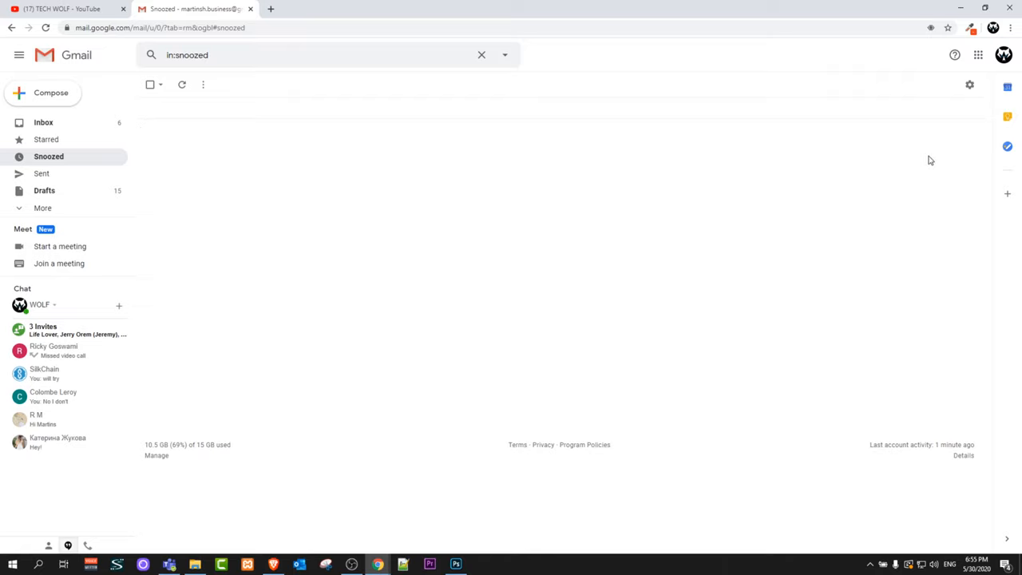
mouse_move(978, 54)
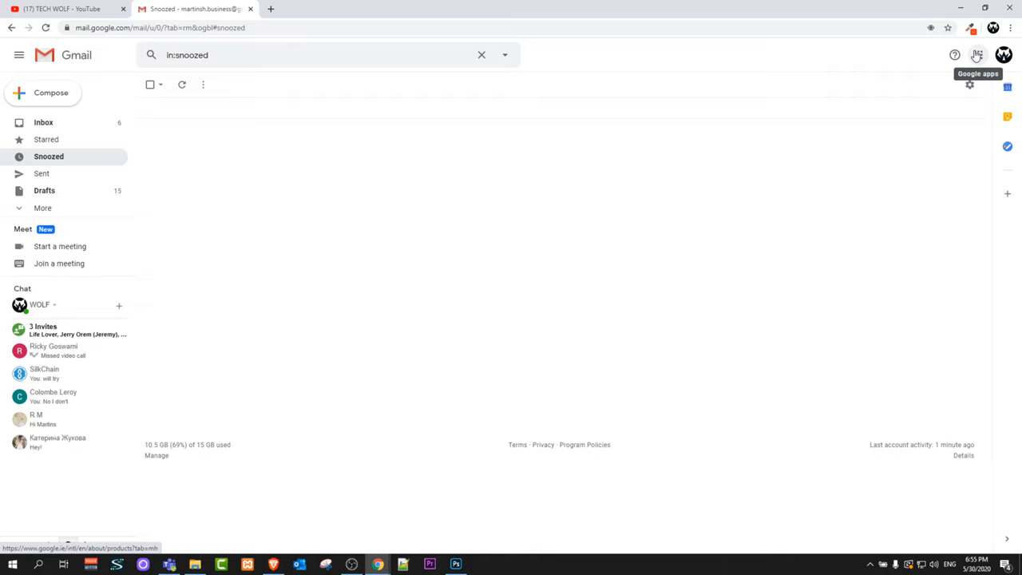
mouse_move(978, 60)
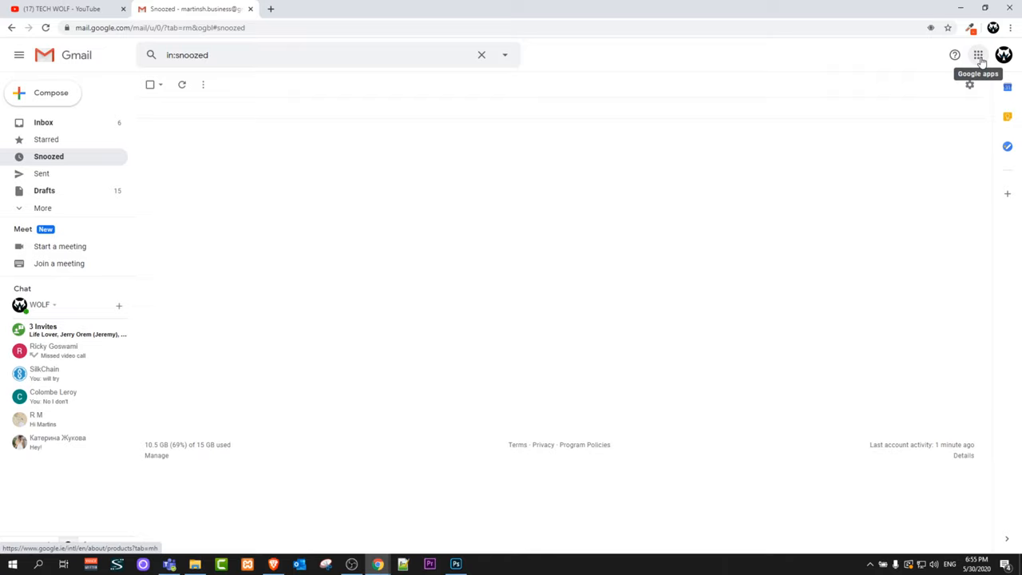
click(977, 54)
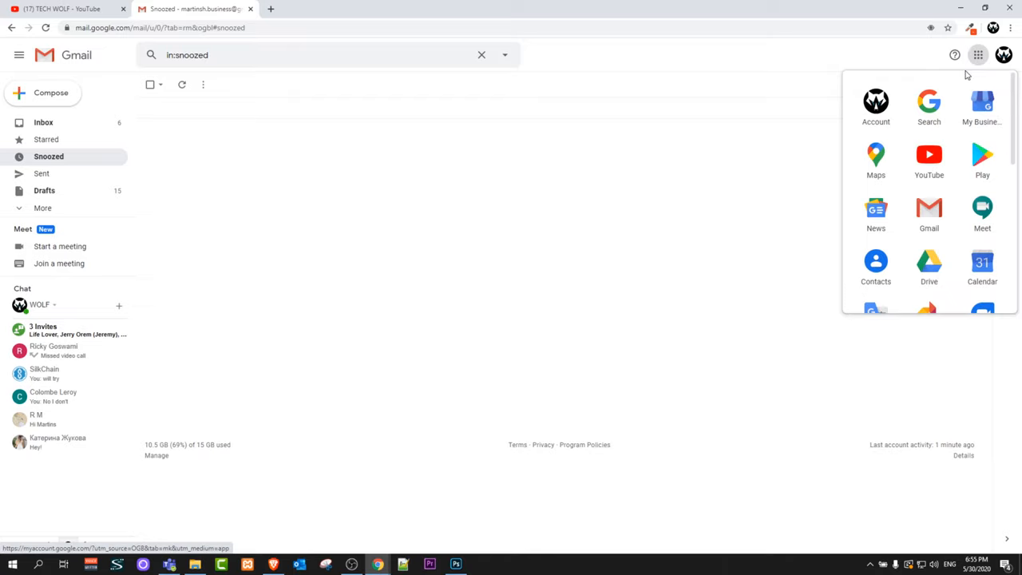
mouse_move(945, 187)
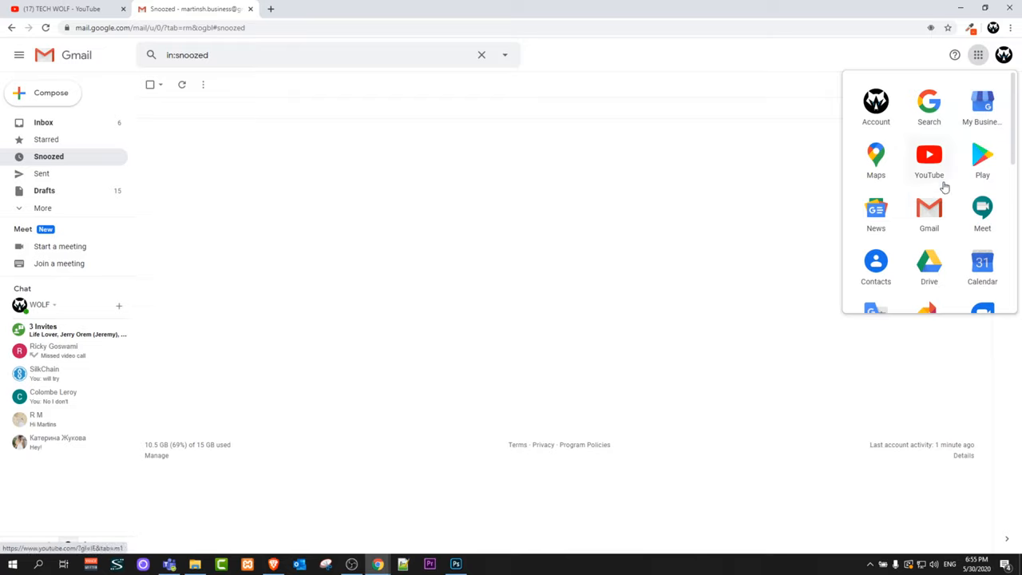
click(876, 262)
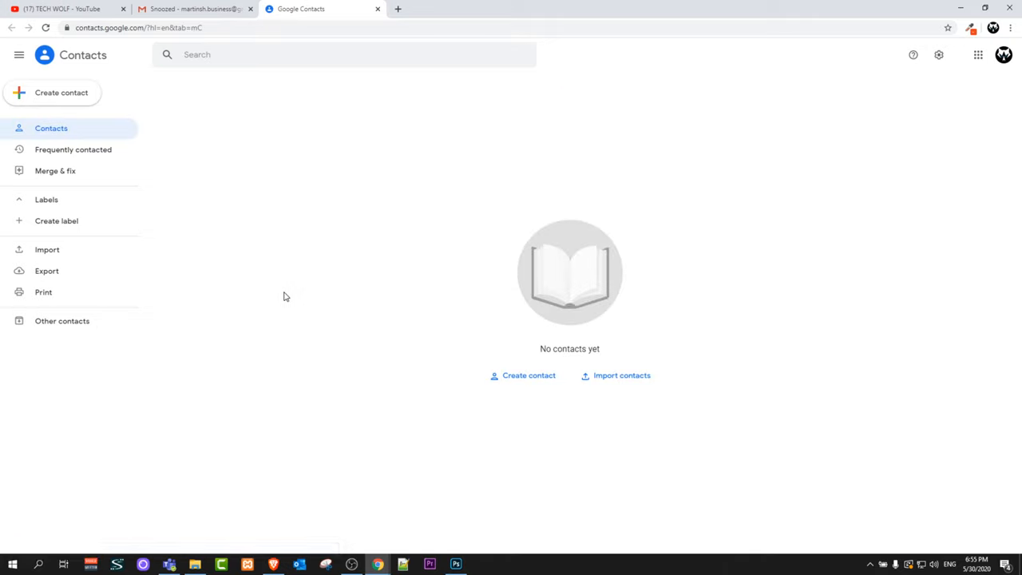
mouse_move(180, 129)
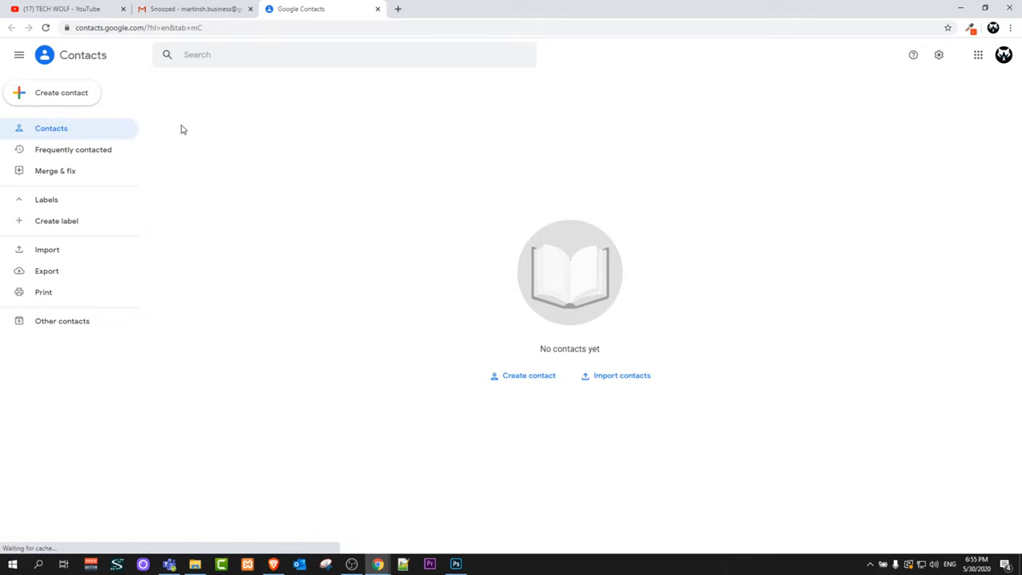
mouse_move(52, 96)
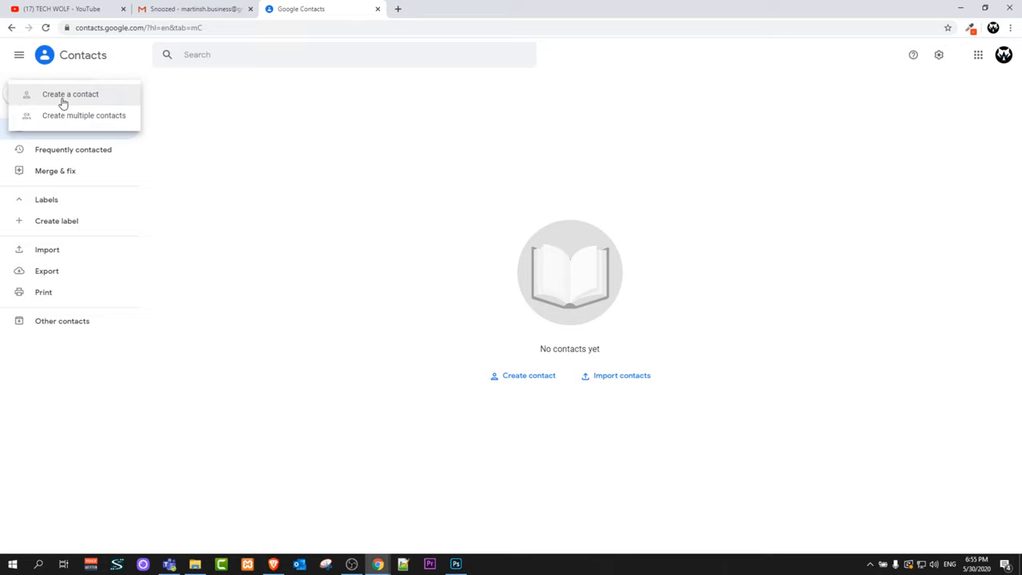
mouse_move(100, 119)
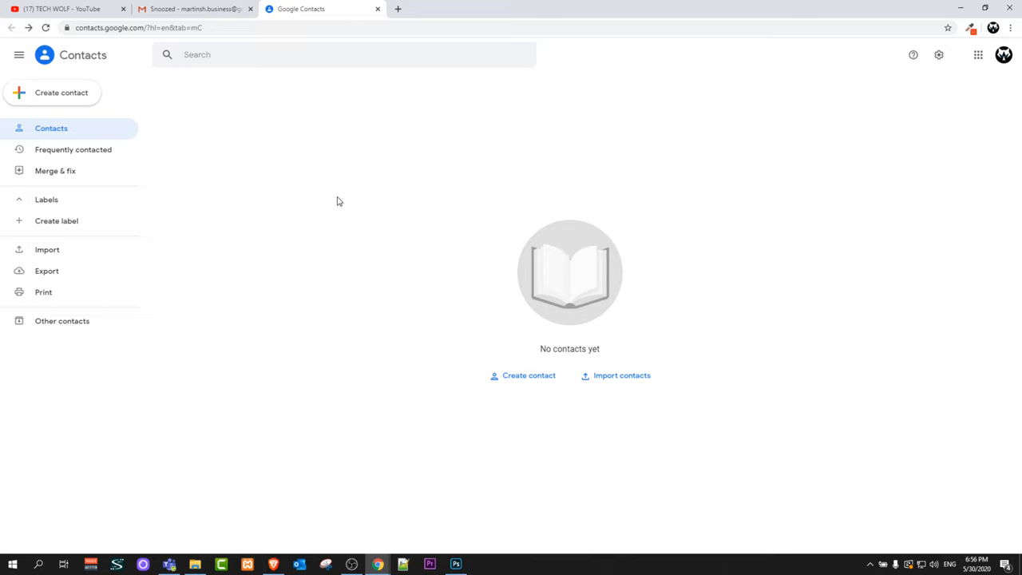
mouse_move(387, 183)
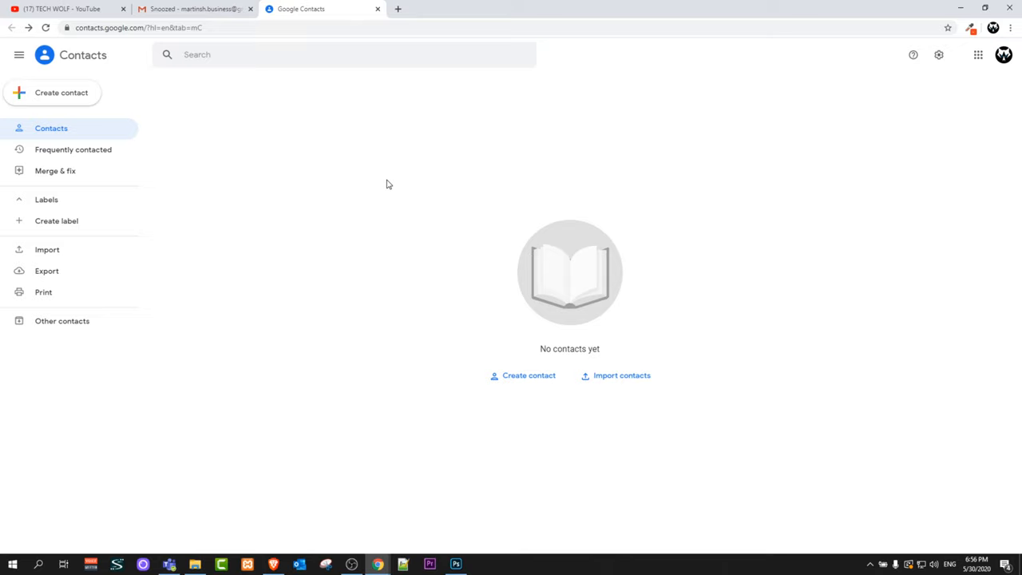
mouse_move(191, 335)
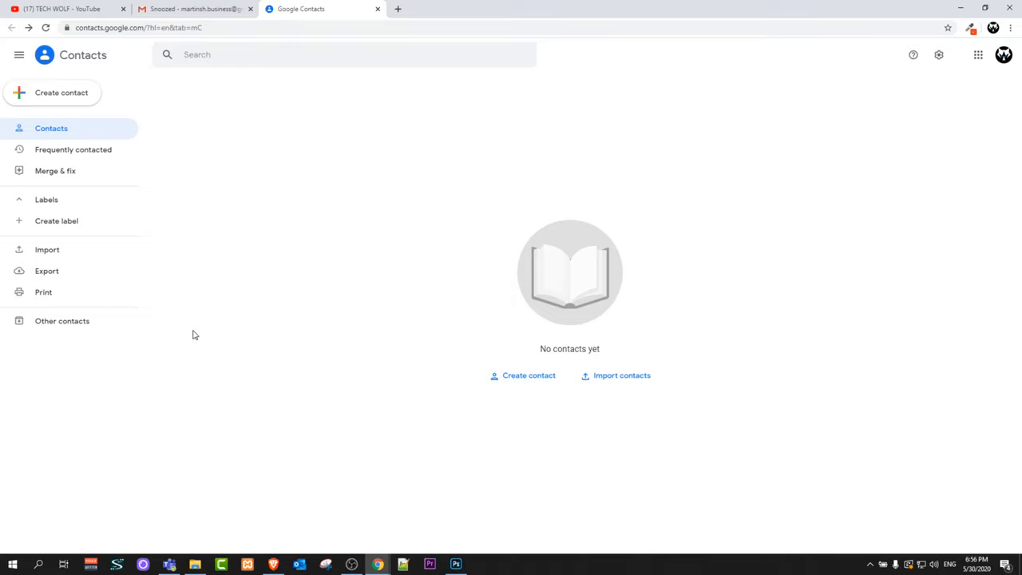
mouse_move(135, 437)
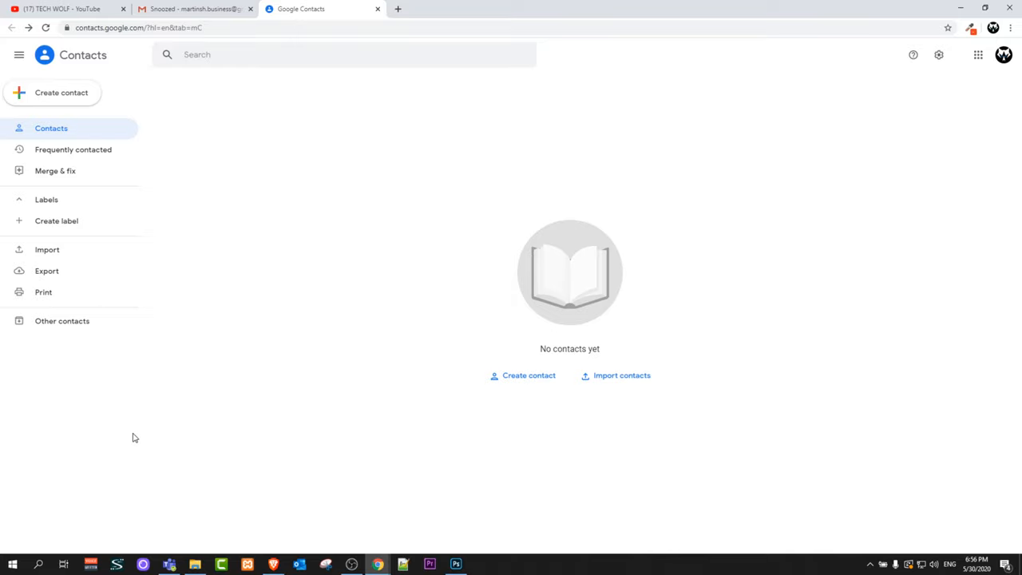